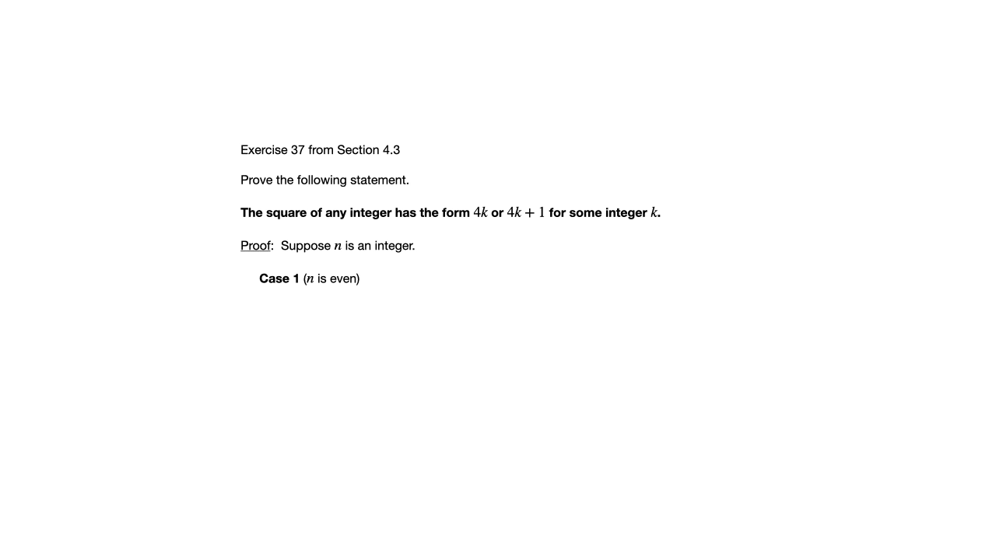
scroll("down", 3)
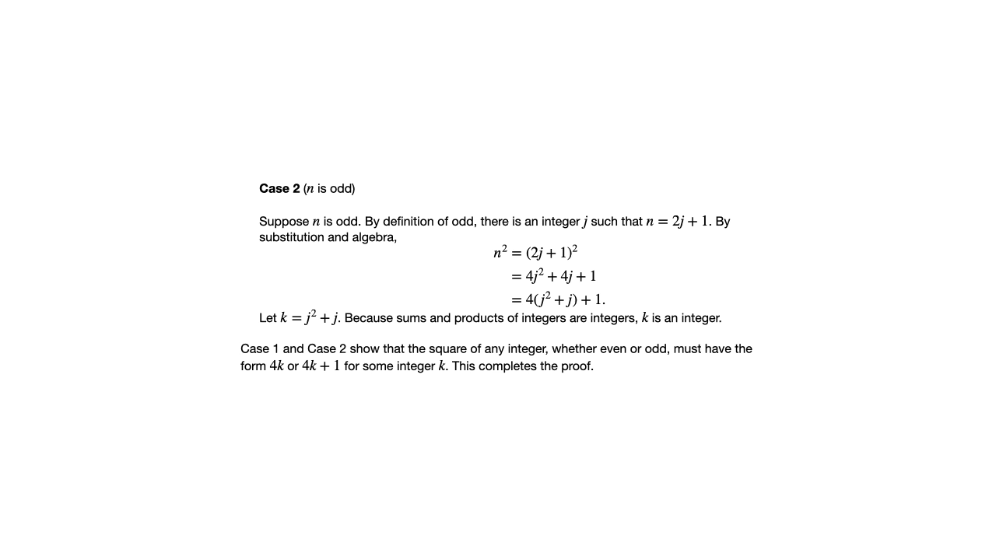